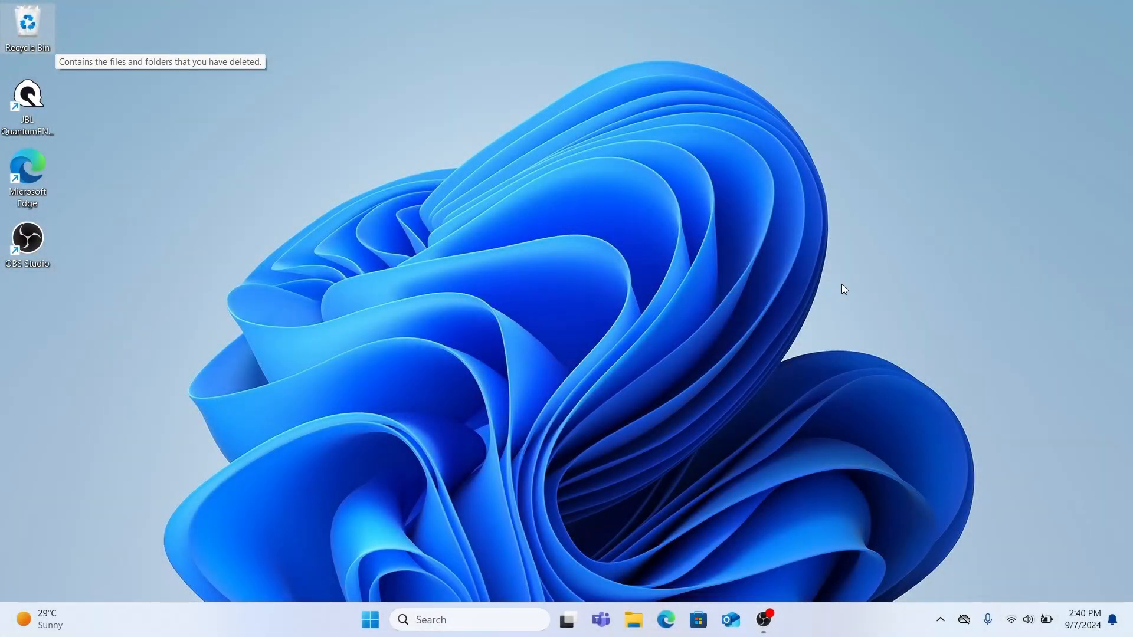
mouse_move(1022, 467)
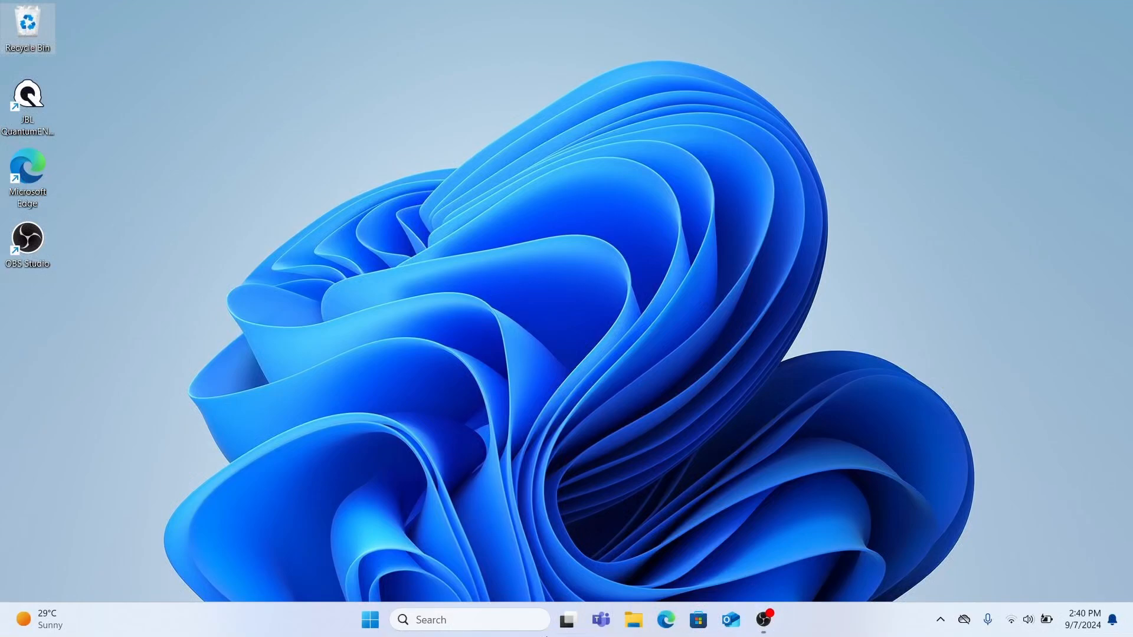
- Launch Settings from Start and go to System, scrolling toward Sound and the HyperX SoloCast microphone
left_click(371, 636)
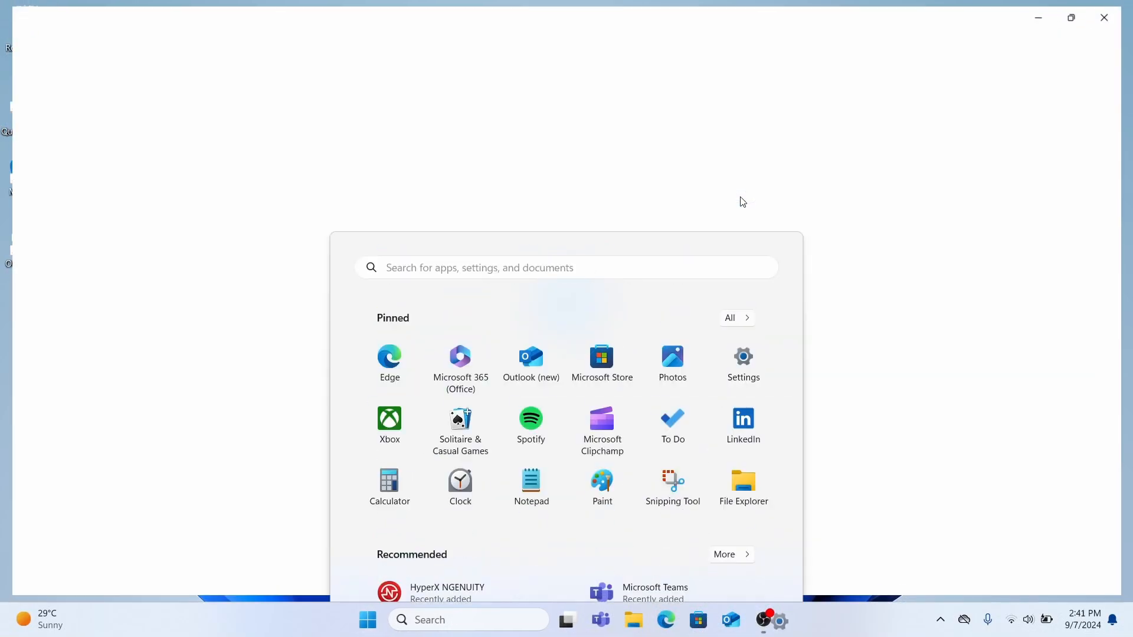
left_click(743, 356)
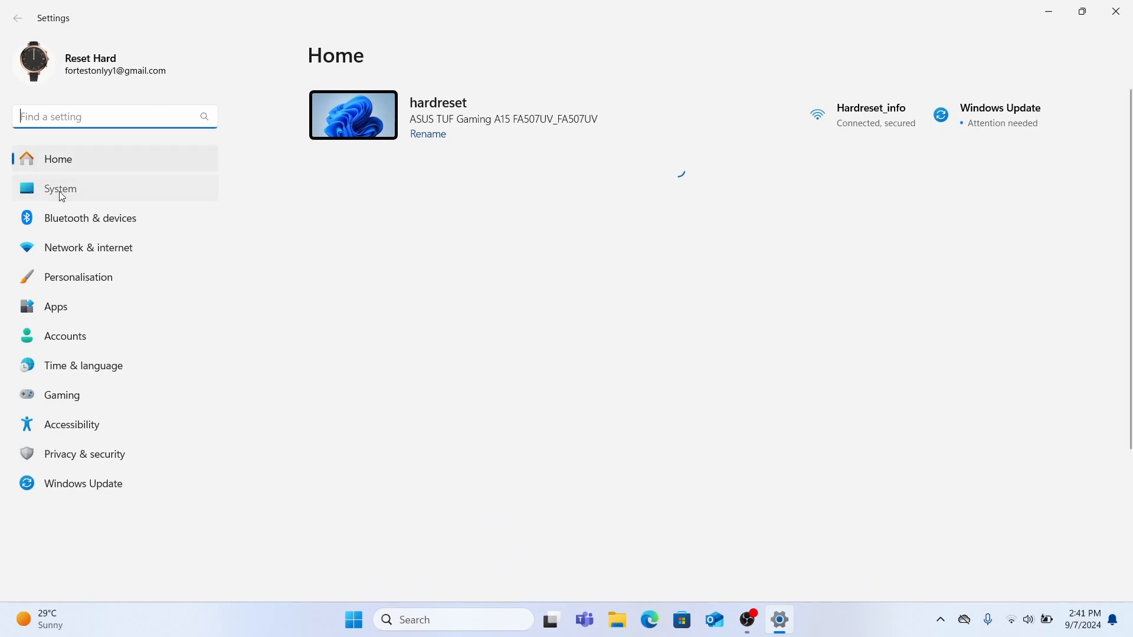
left_click(61, 187)
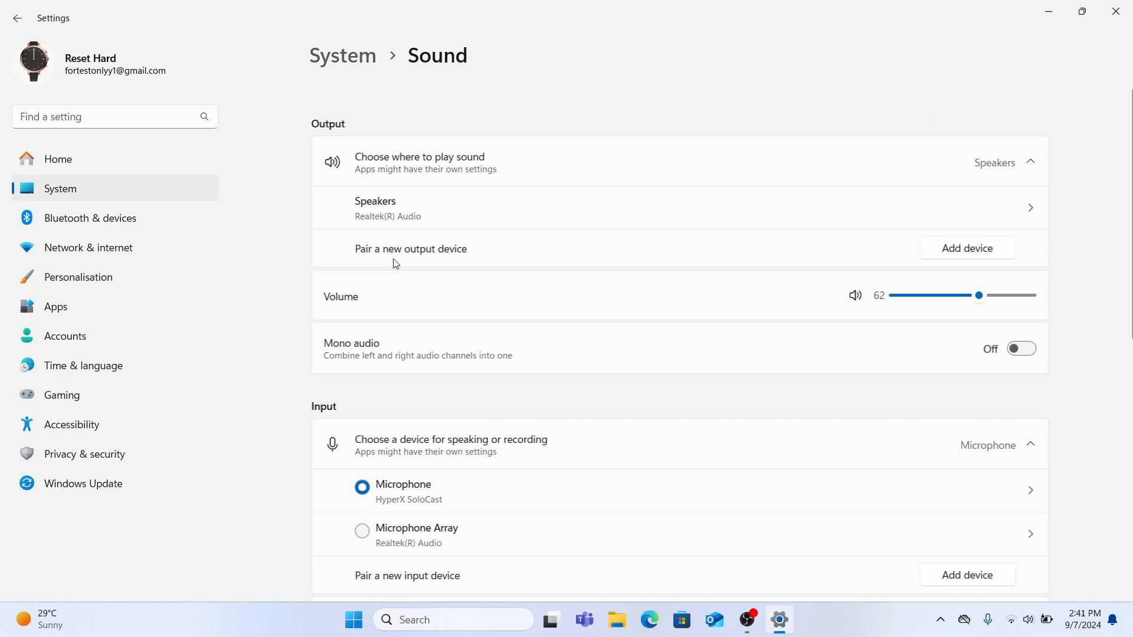
scroll("down", 3)
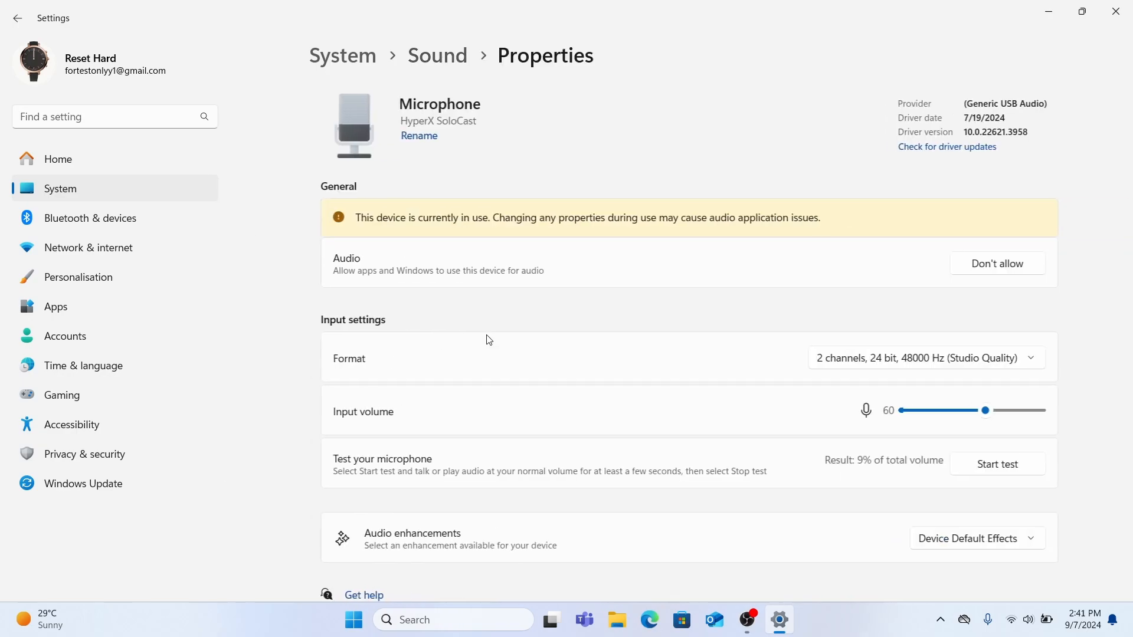
- Scroll the HyperX SoloCast properties down to its Input settings and Format dropdown
scroll("down", 3)
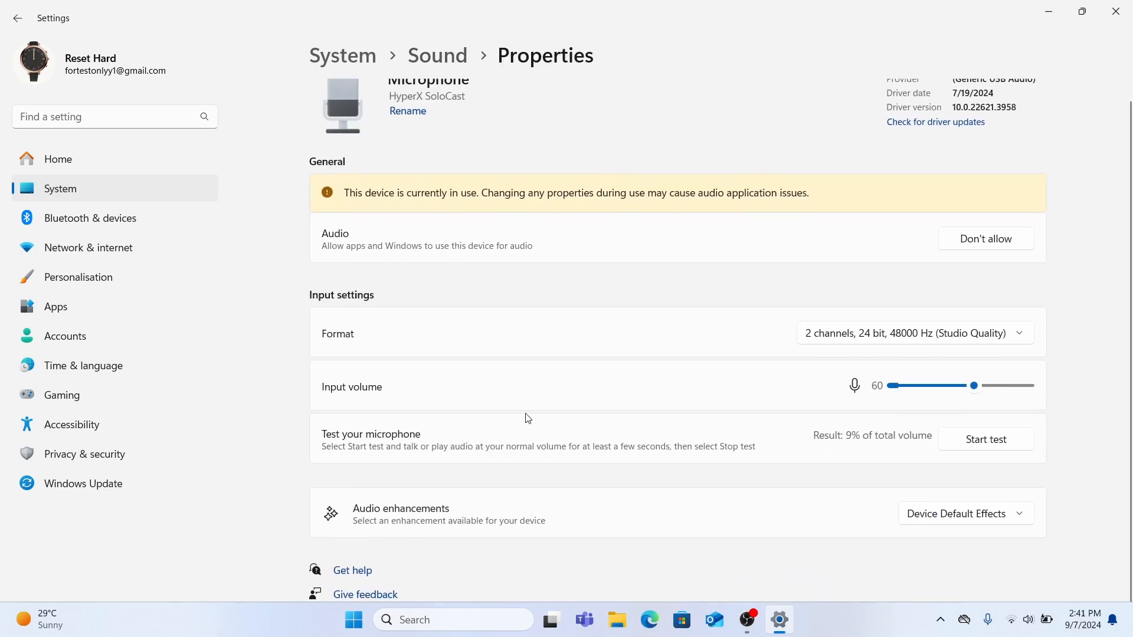
mouse_move(381, 298)
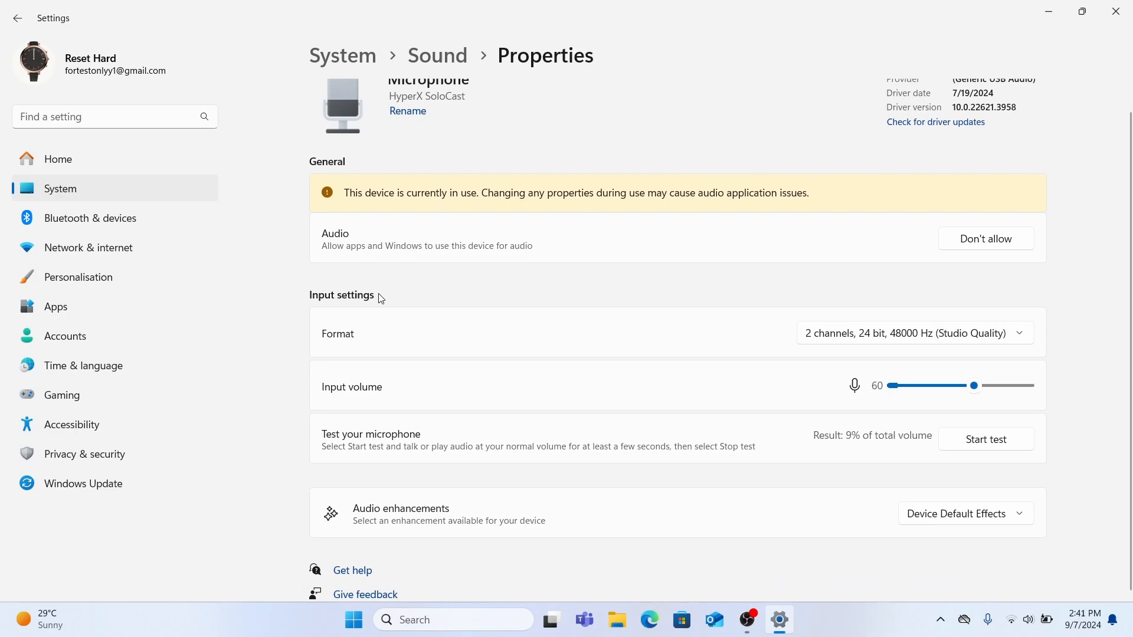
mouse_move(841, 316)
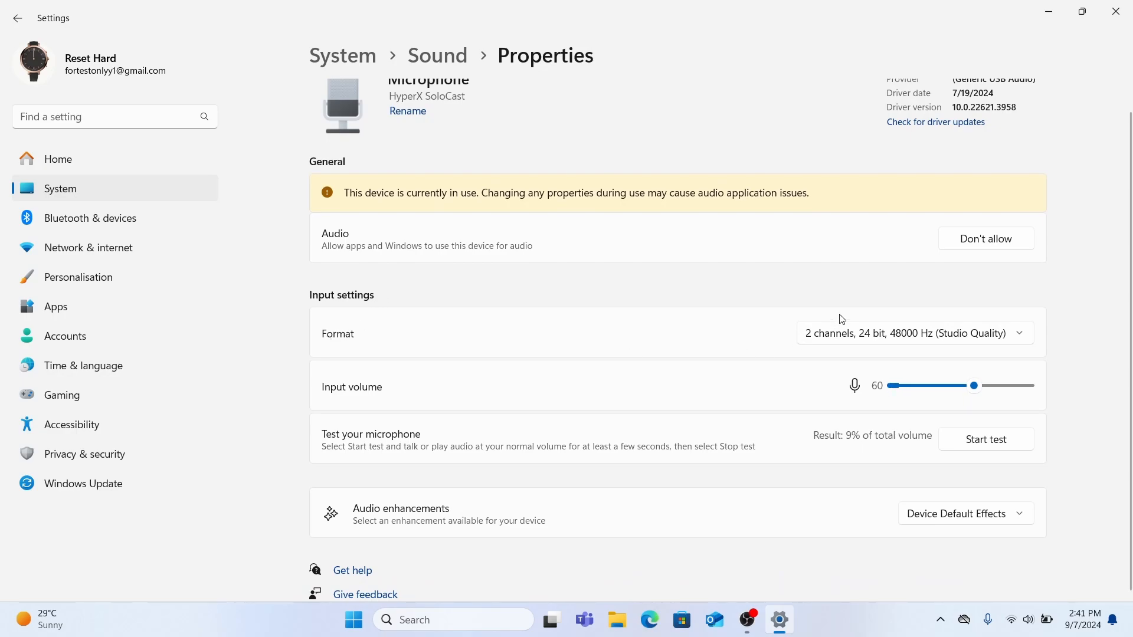
mouse_move(795, 333)
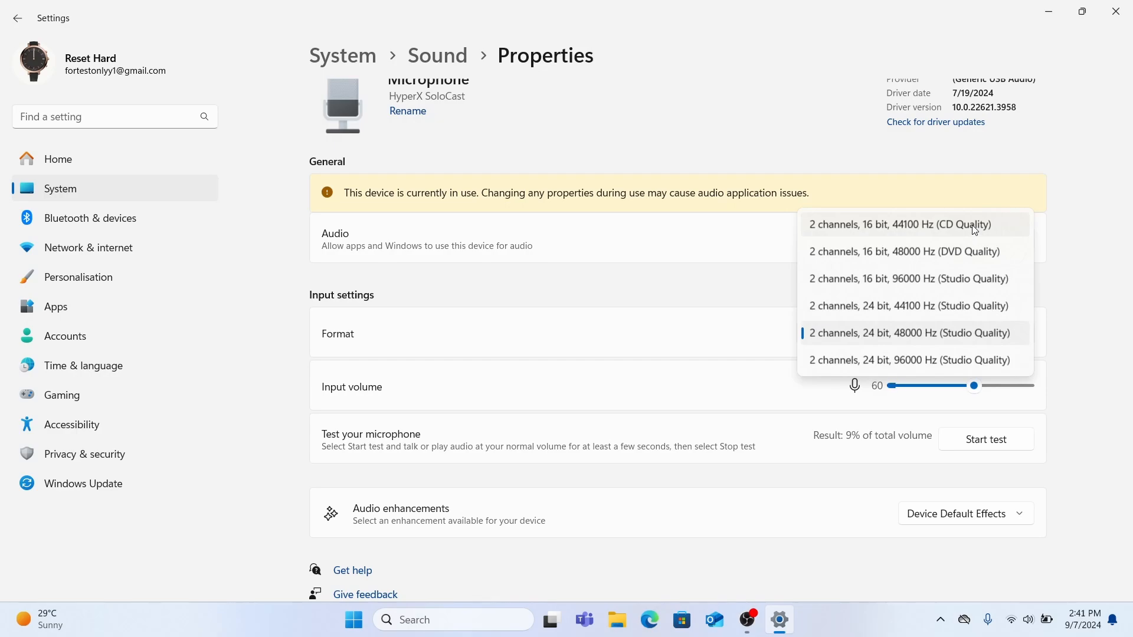
- Choose 2 channels, 16 bit, 44100 Hz (CD Quality) as the microphone's input format
left_click(900, 224)
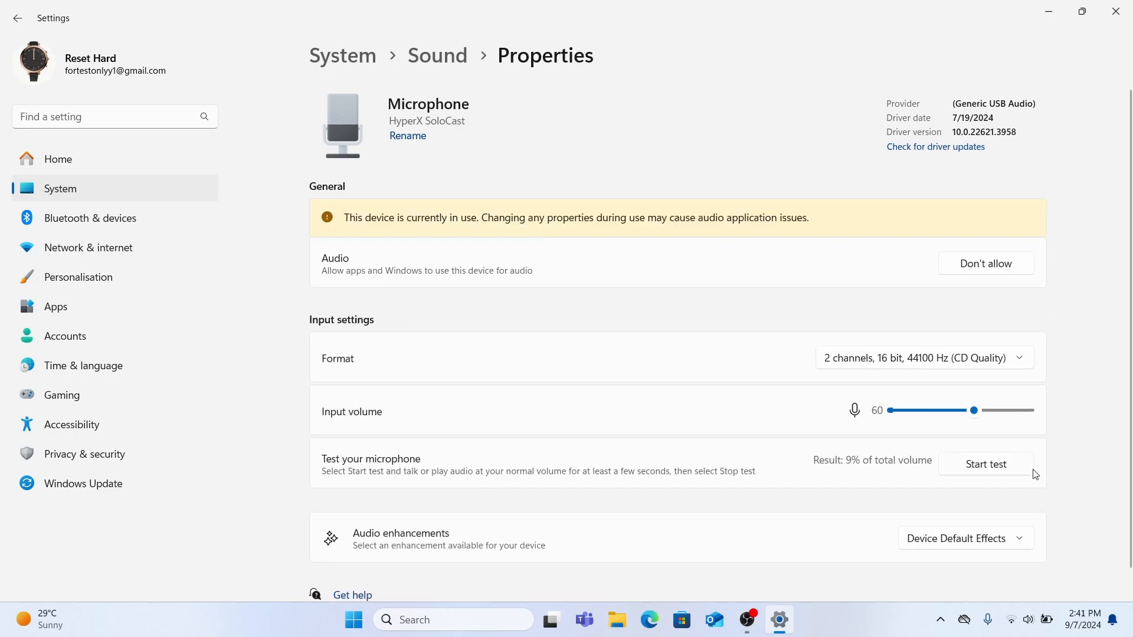
mouse_move(831, 319)
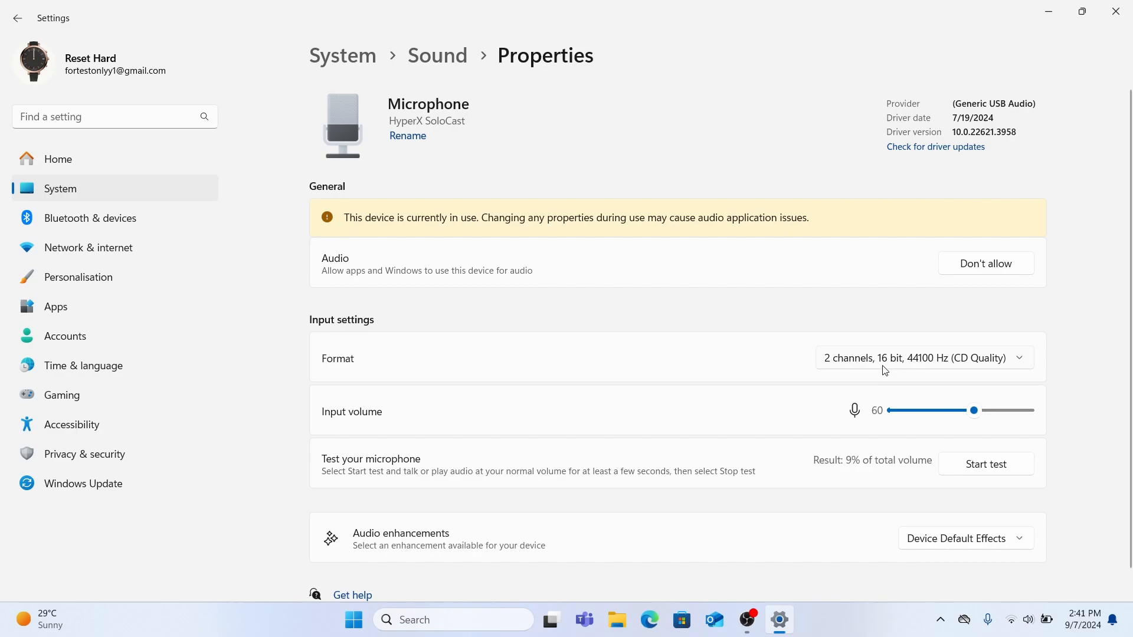
mouse_move(888, 372)
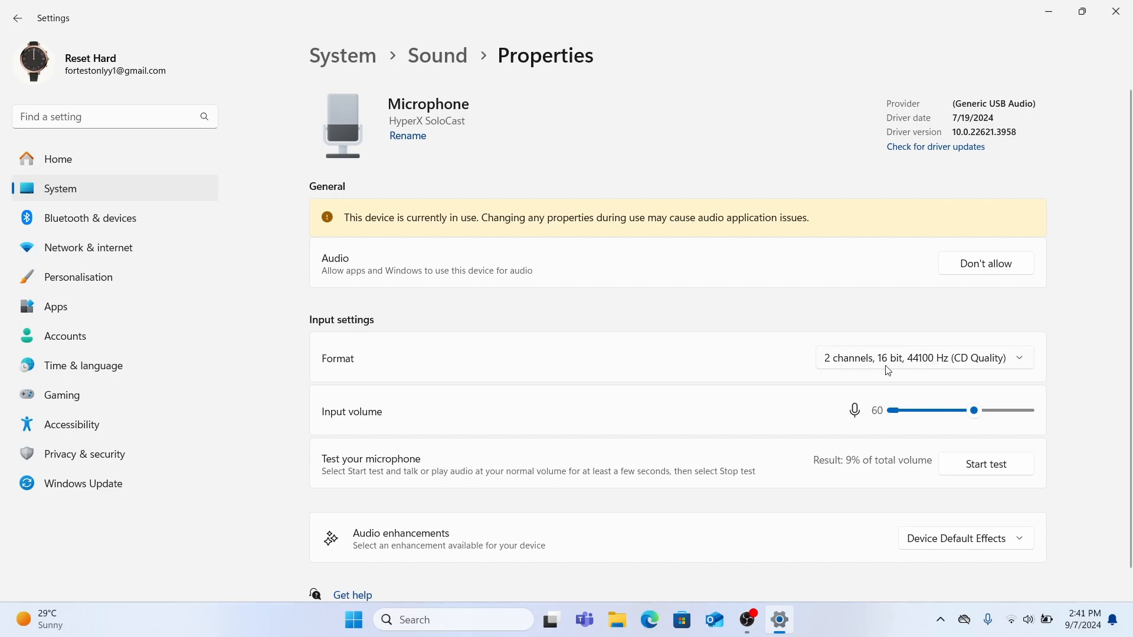
- Change the input format to 2 channels, 24 bit, 96000 Hz (Studio Quality)
left_click(925, 358)
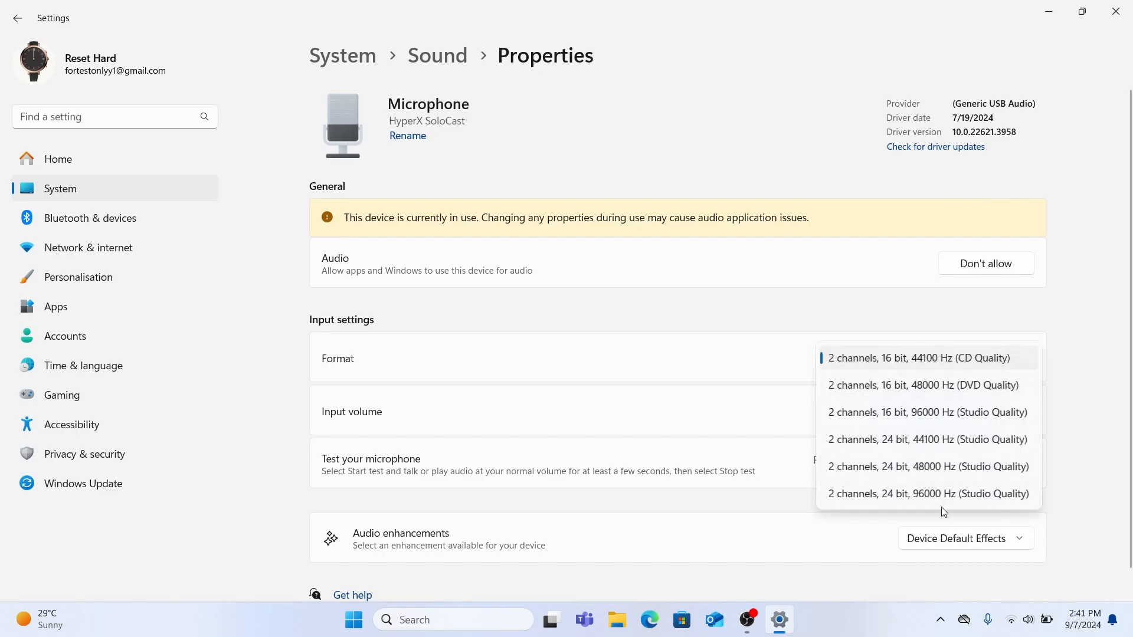
mouse_move(950, 498)
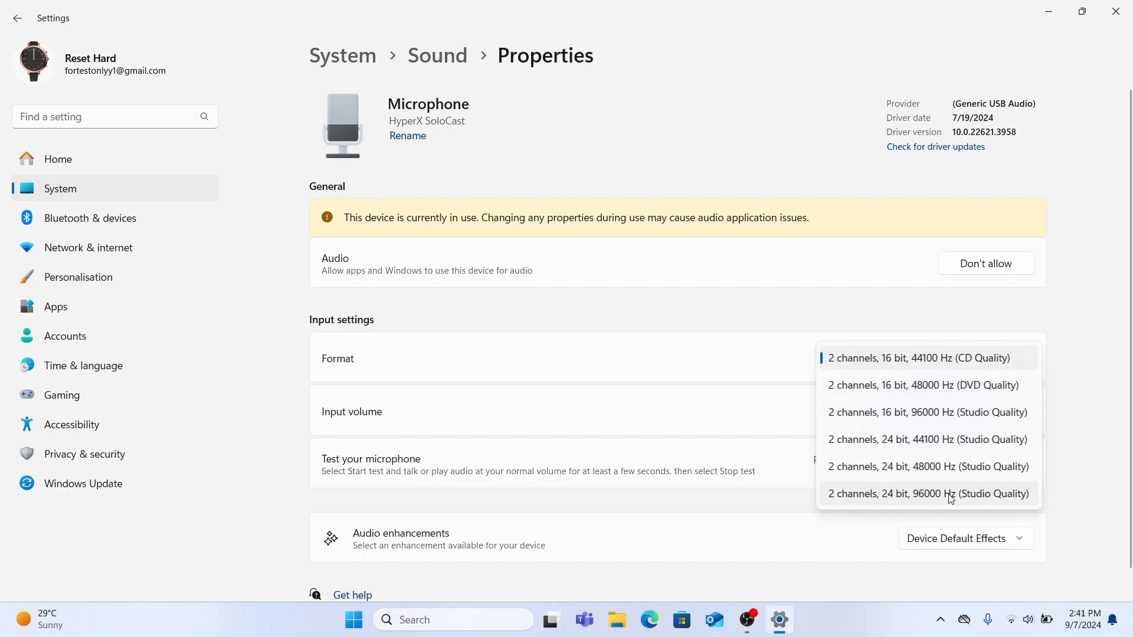
mouse_move(964, 506)
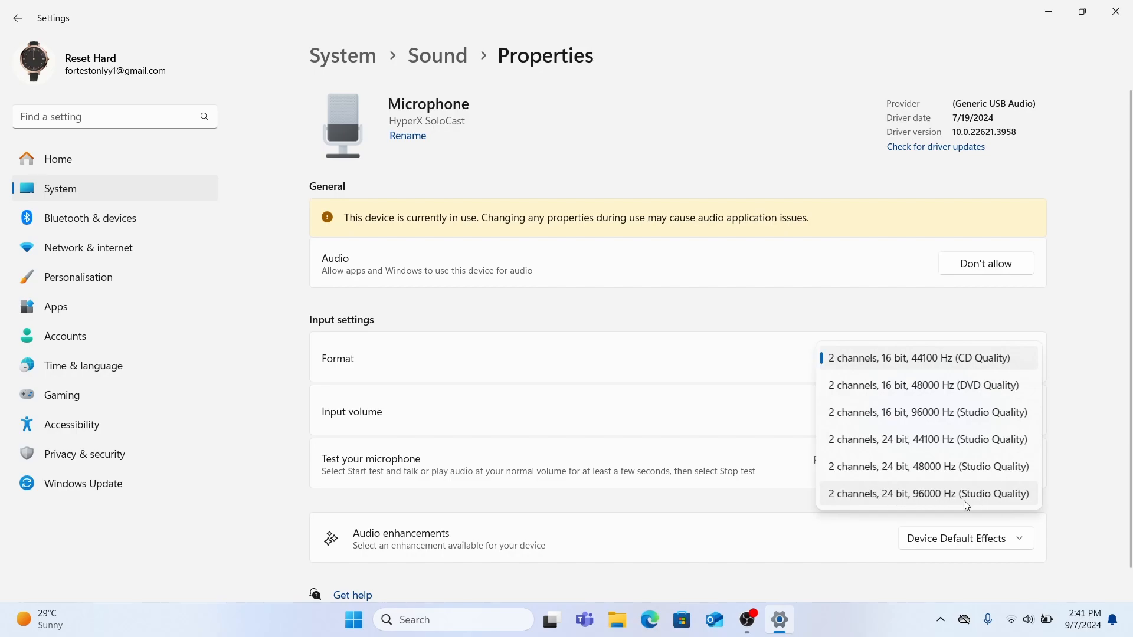
mouse_move(919, 501)
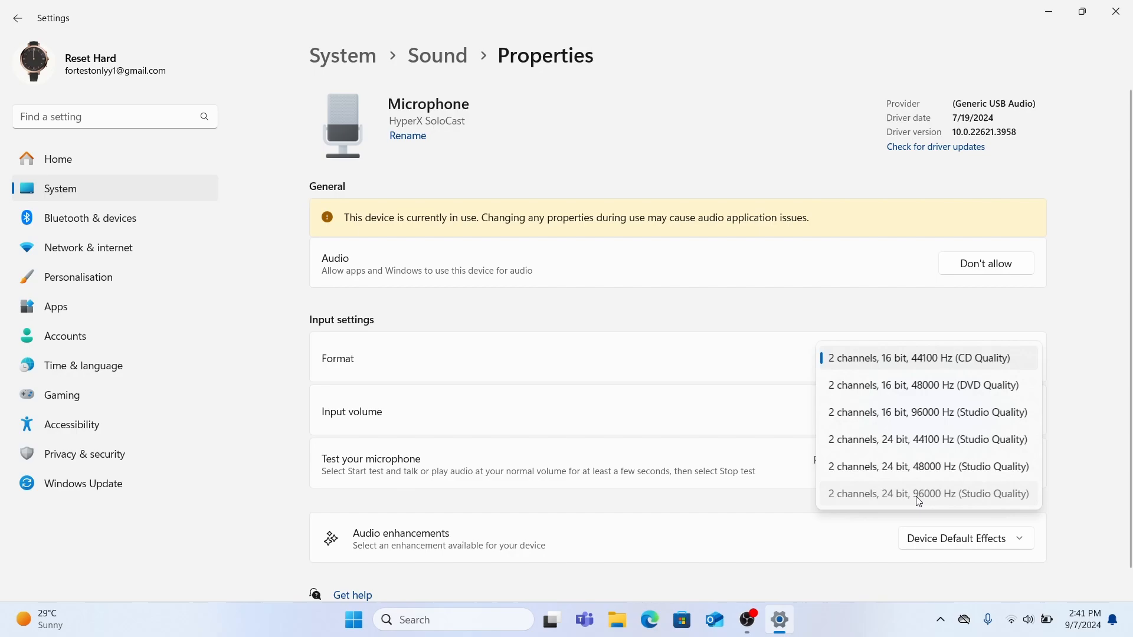
left_click(928, 493)
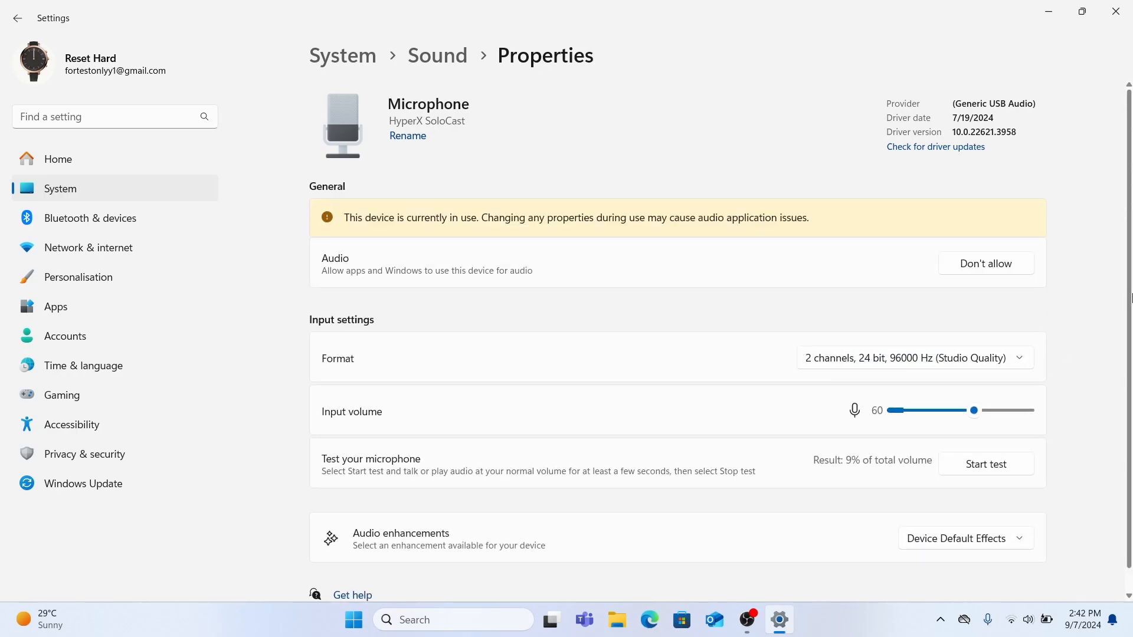
mouse_move(961, 276)
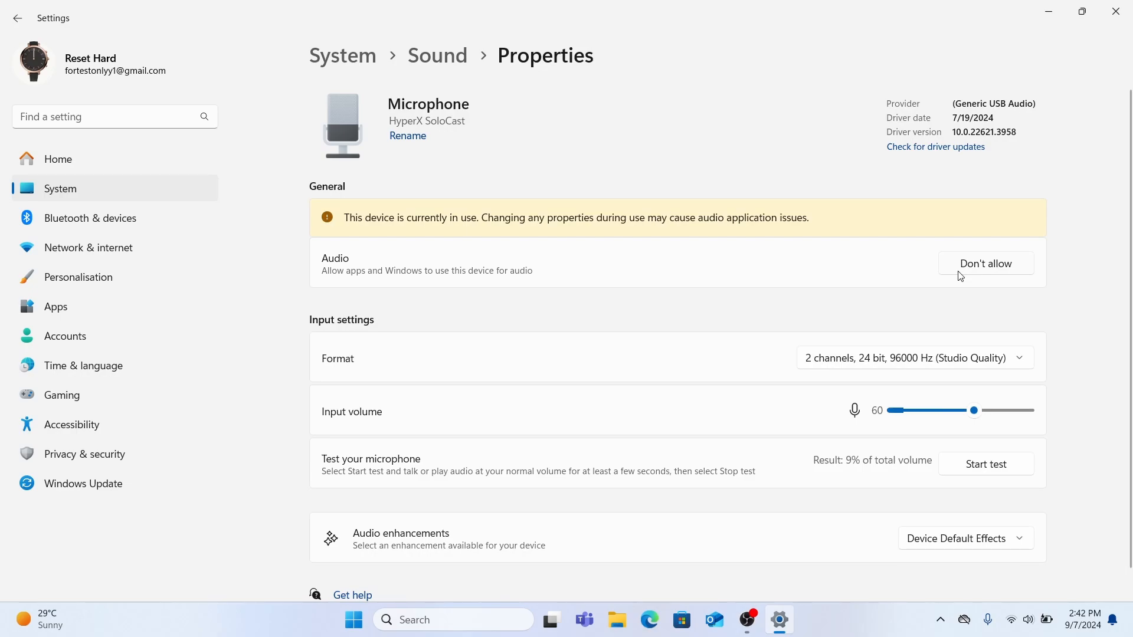
mouse_move(1088, 434)
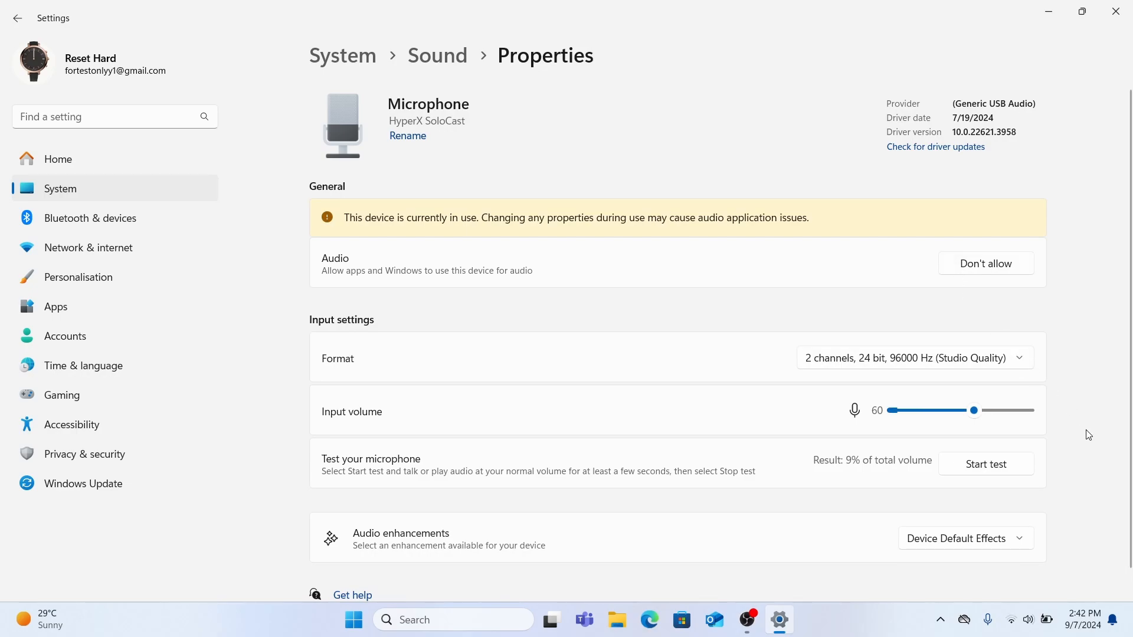
scroll("down", 3)
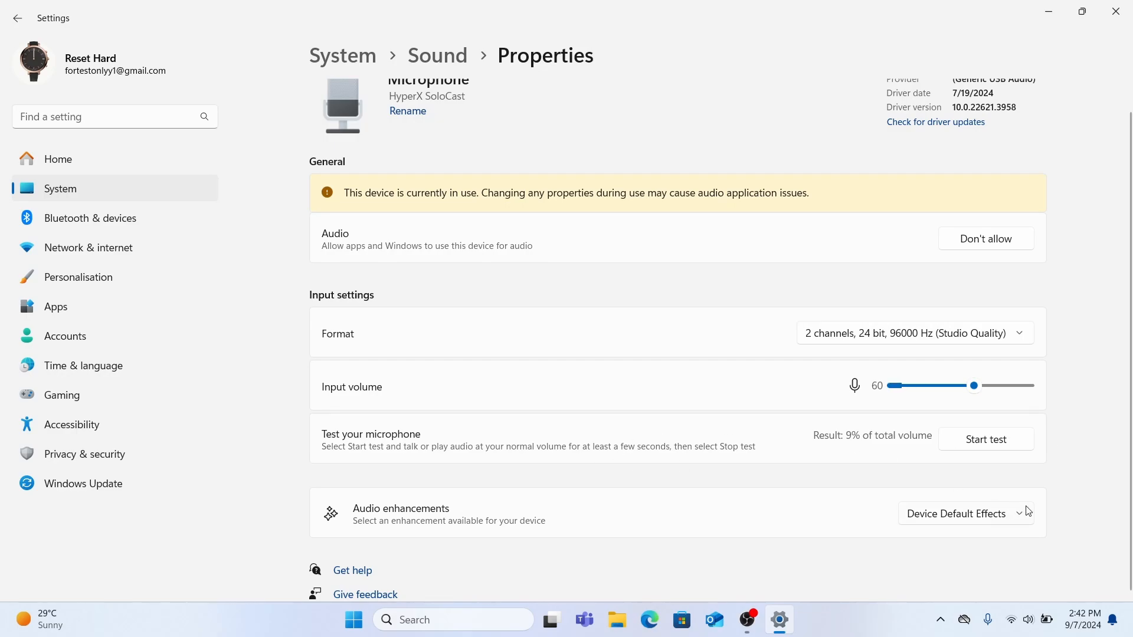
mouse_move(1076, 459)
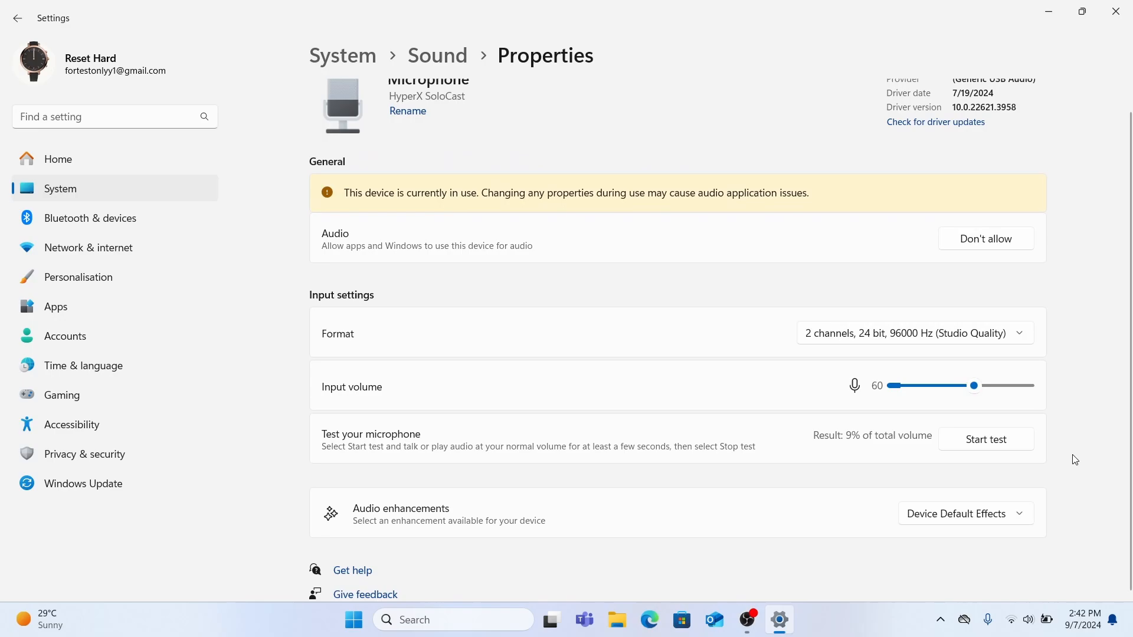